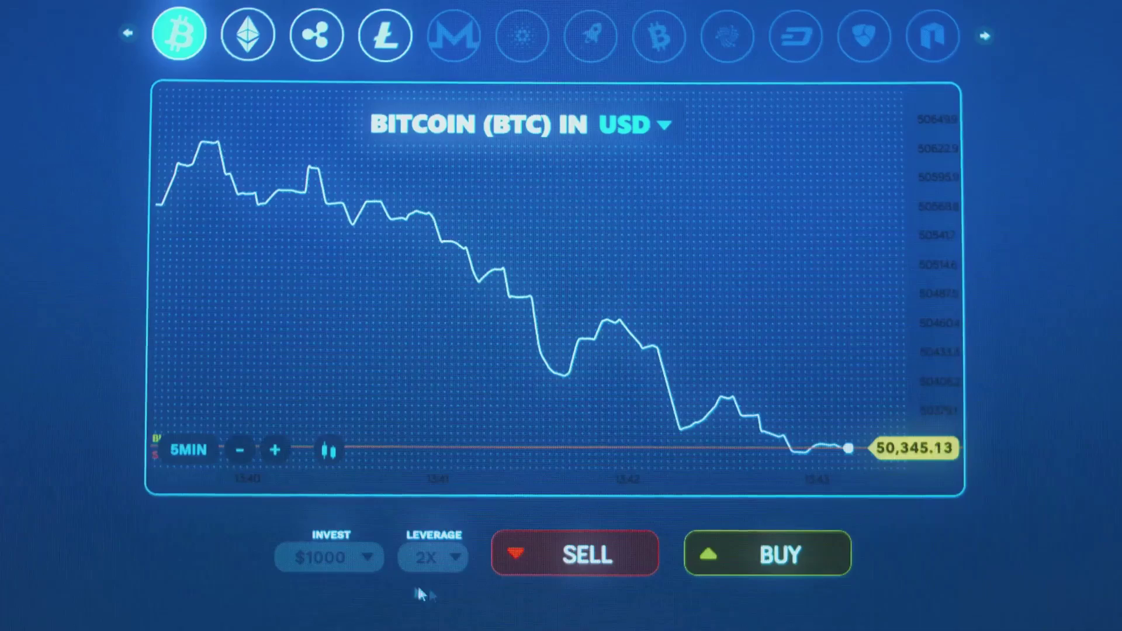
Open a $1000 BUY trade on Bitcoin/USD at 2X leverage via the green BUY button.
left_click(770, 554)
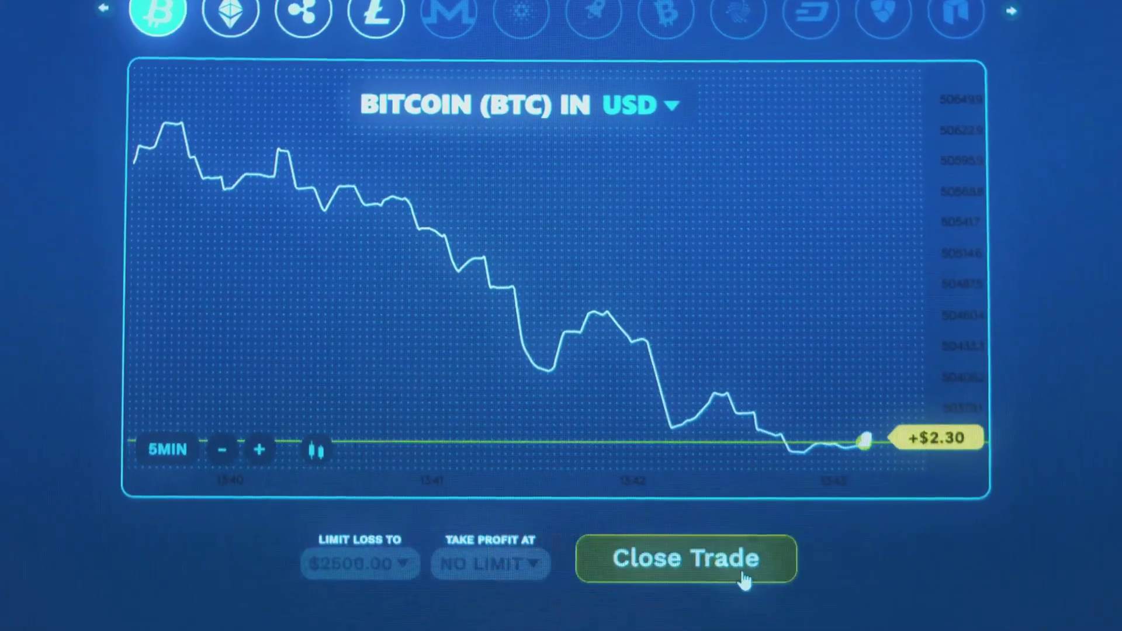